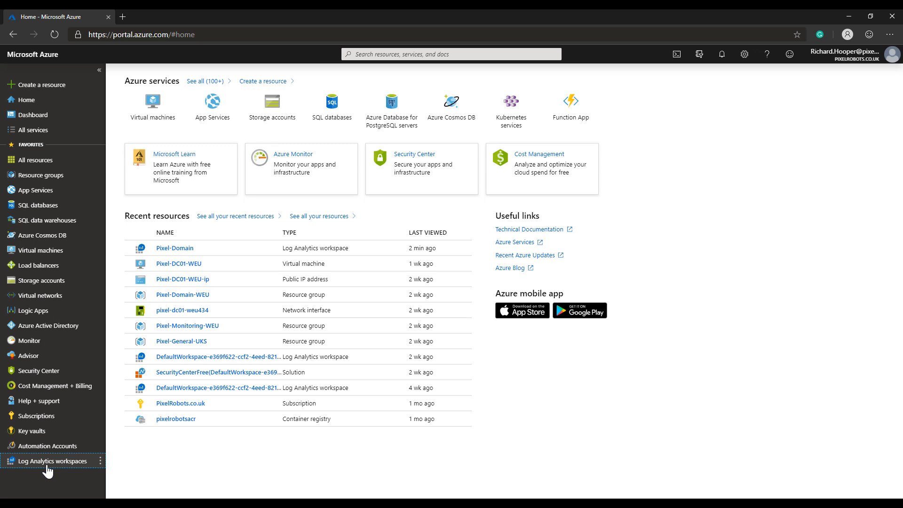
Step: Open the Pixel-Domain workspace from the Log Analytics workspaces list
click(52, 460)
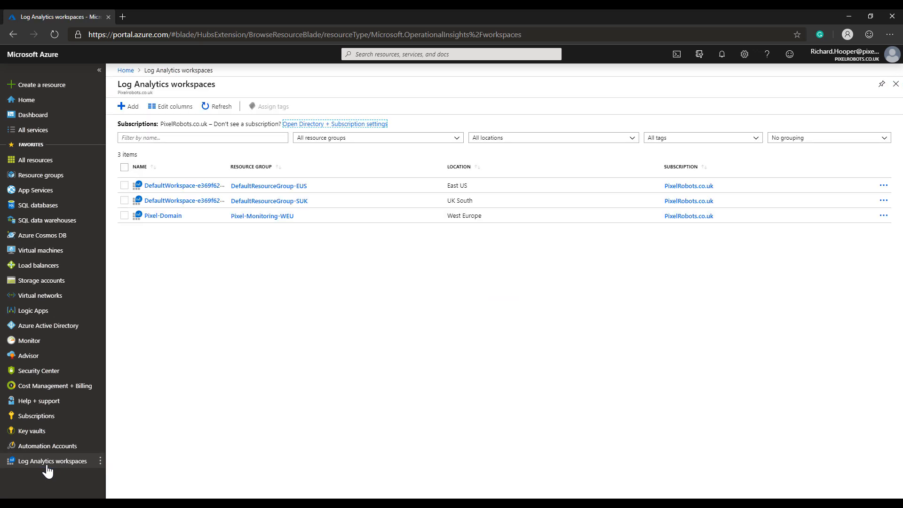
mouse_move(170, 351)
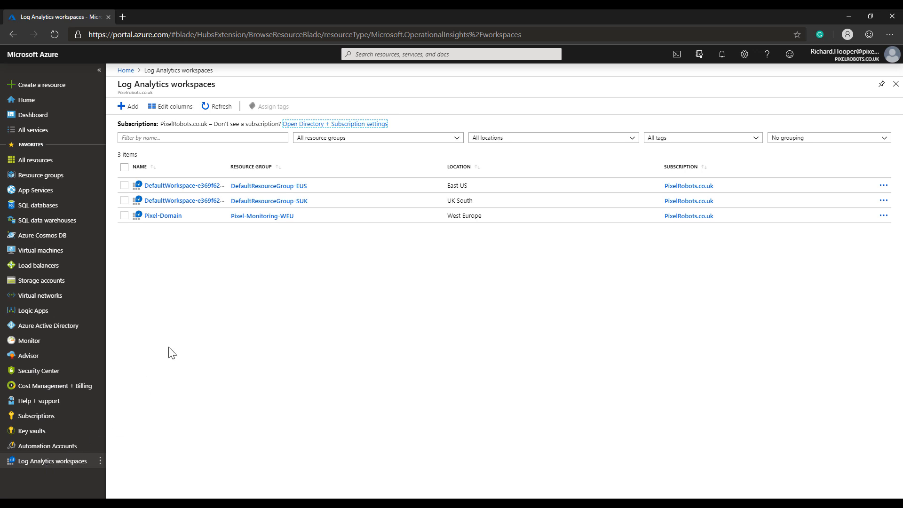
click(162, 216)
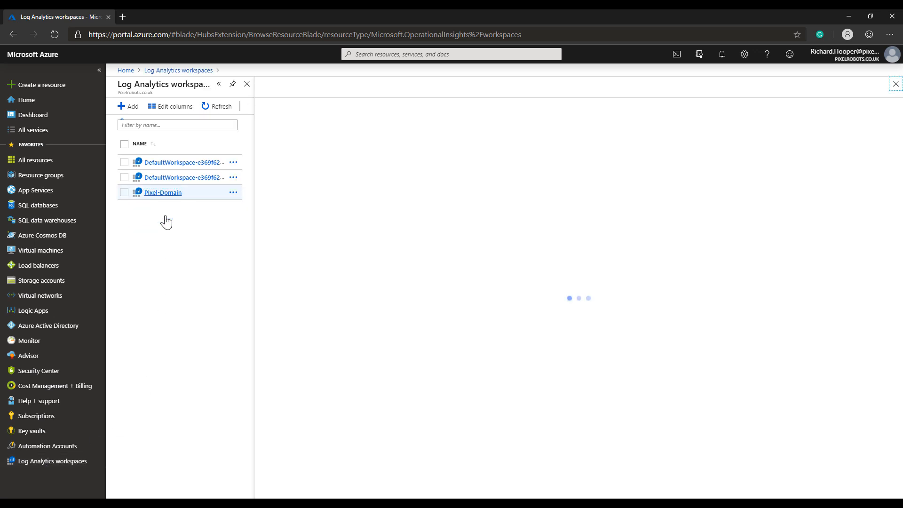
Step: Open Advanced settings for Pixel-Domain, landing on the Windows Event Logs data page
click(163, 193)
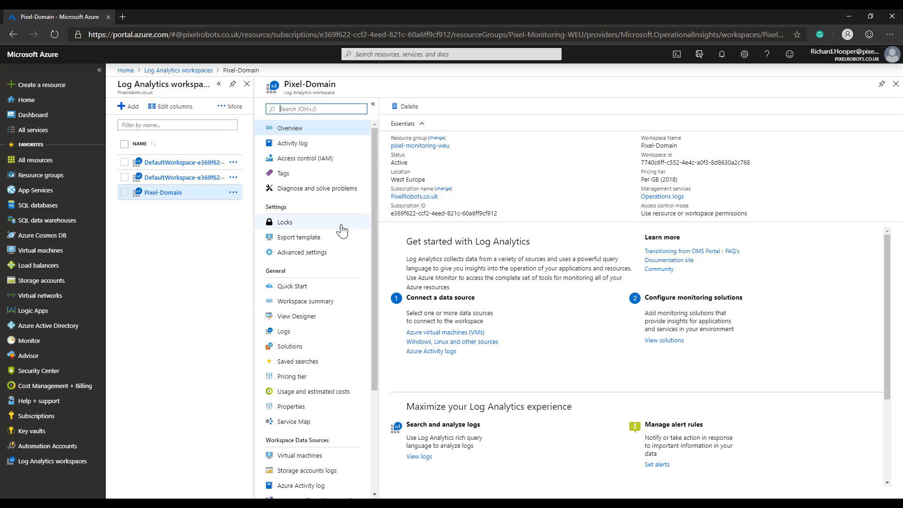
mouse_move(300, 252)
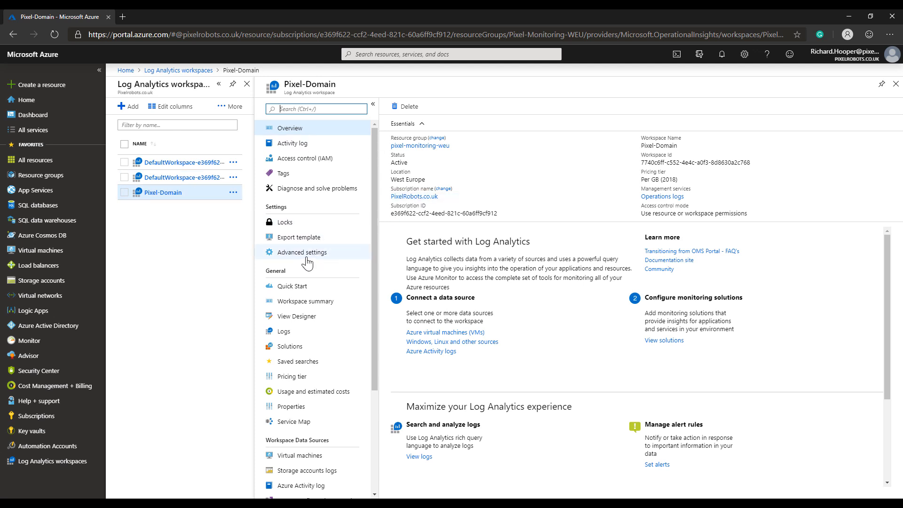
click(300, 252)
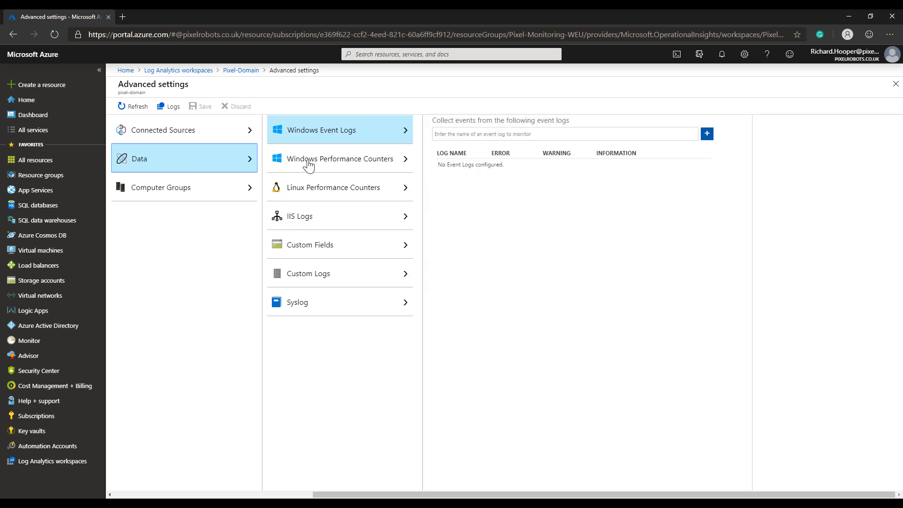
Step: Switch to Windows Performance Counters to see the suggested common counters, all checked
click(339, 158)
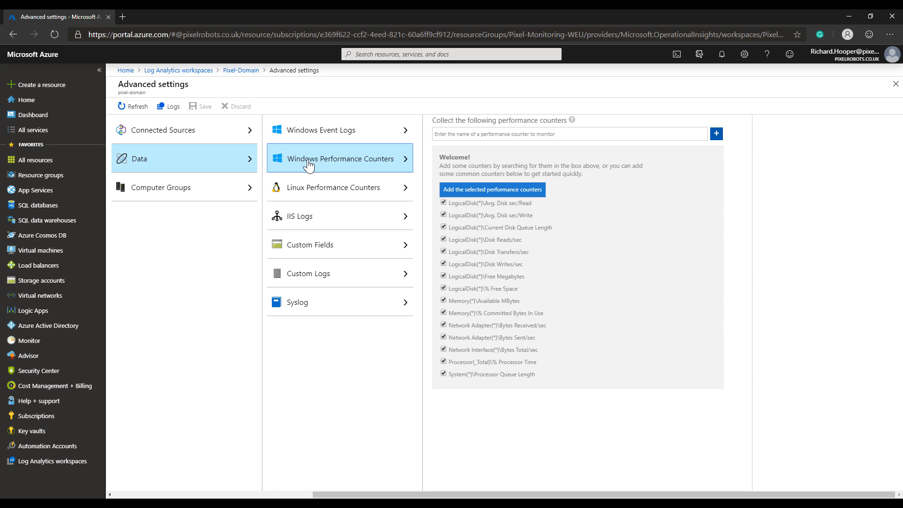
mouse_move(511, 165)
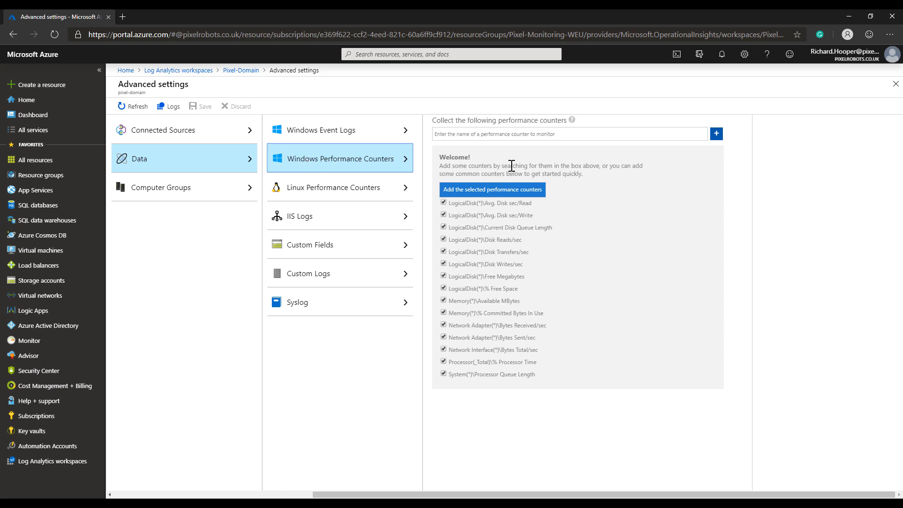
mouse_move(532, 164)
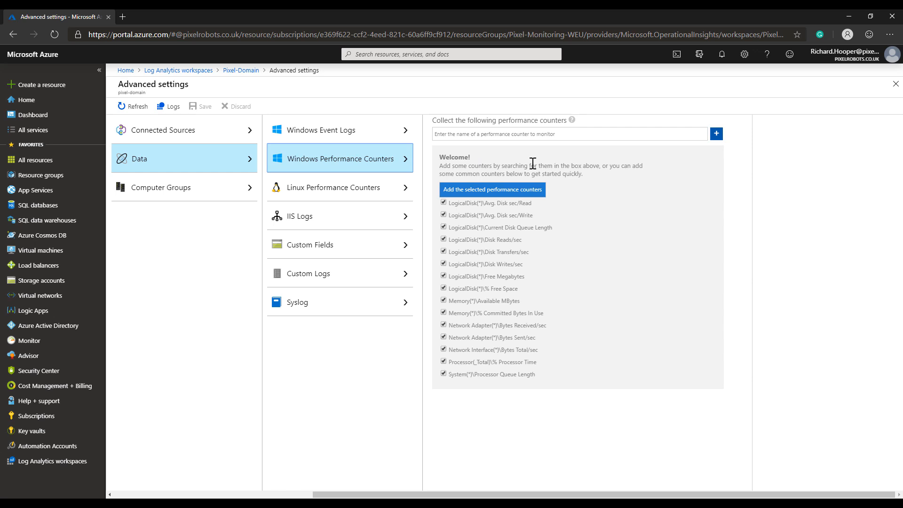
mouse_move(501, 177)
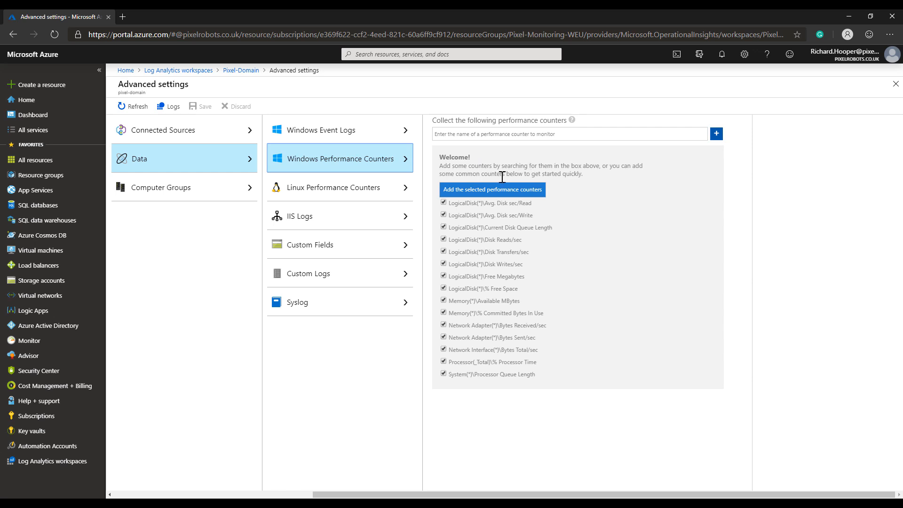
mouse_move(492, 189)
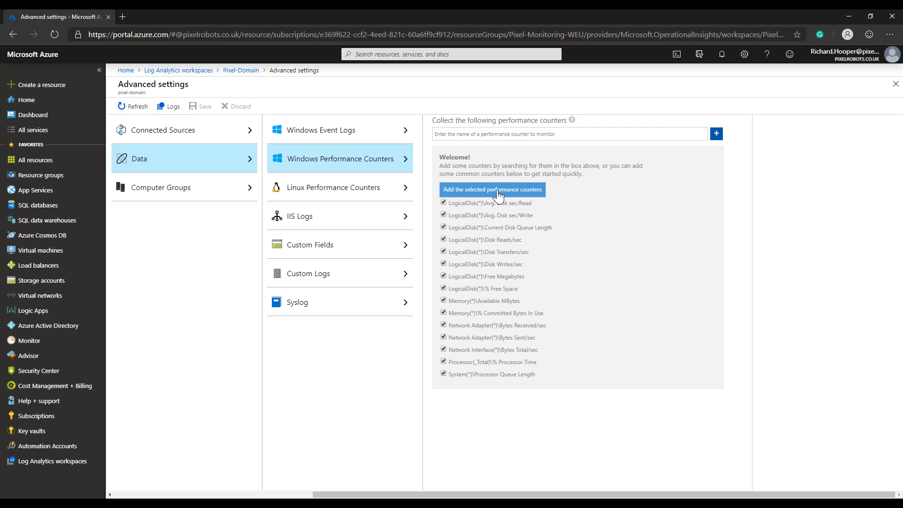
Step: Add the suggested performance counters at 10-second intervals and save the configuration
click(492, 189)
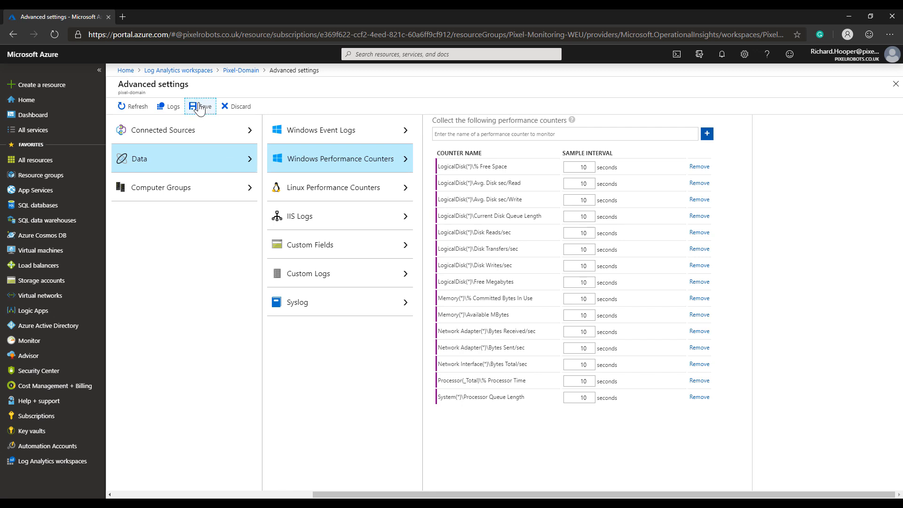
click(199, 106)
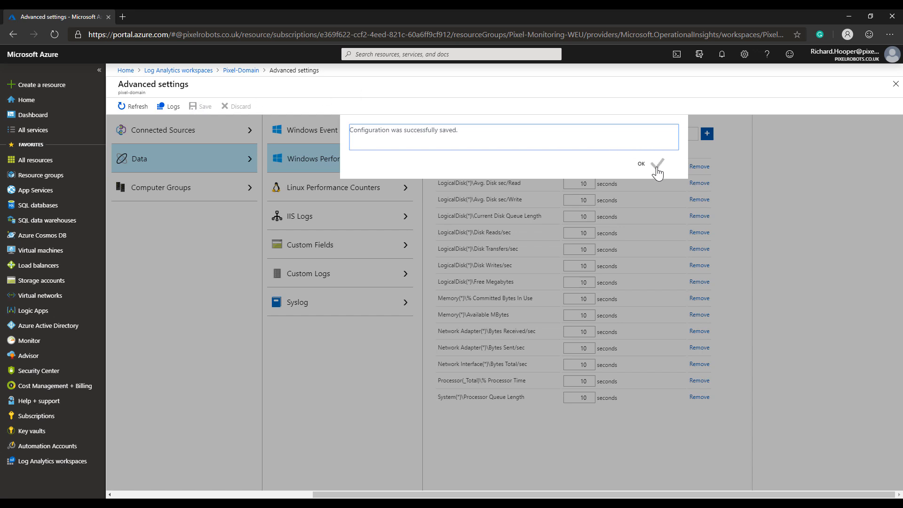
click(641, 164)
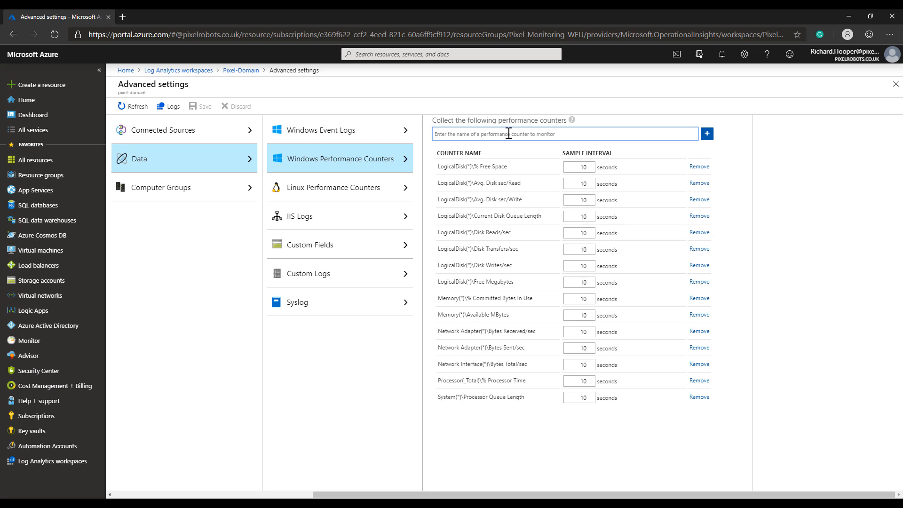
Step: Search 'memory' and add the Memory(*)\Free System Page Table Entries counter
text(n)
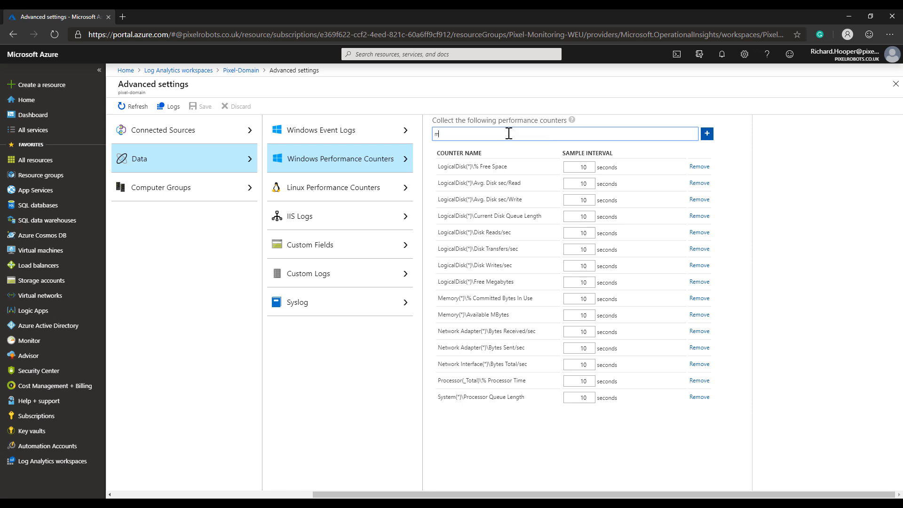
text(memory)
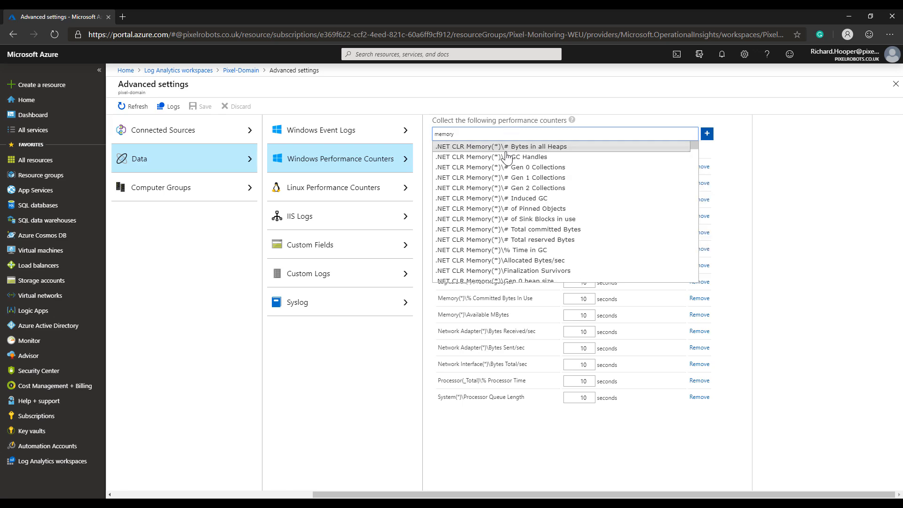
mouse_move(693, 151)
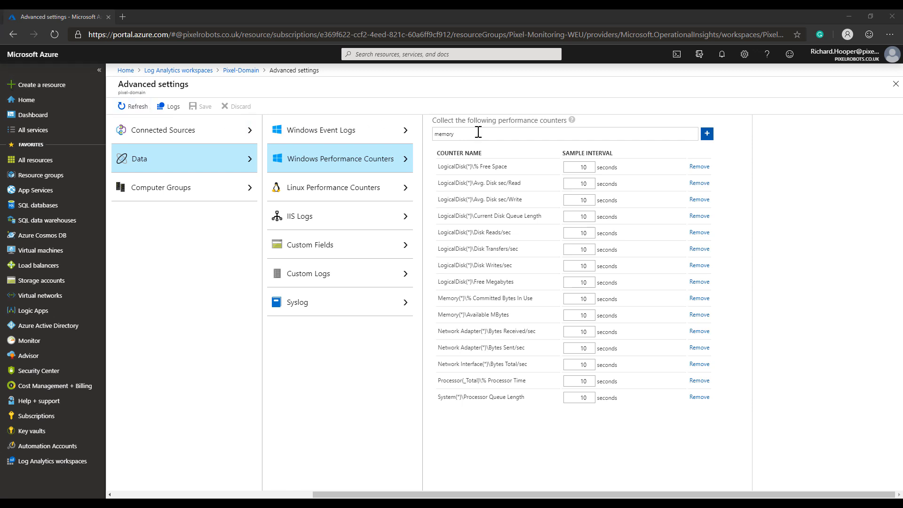
text(Memory(*)\Free System Page Table Entries)
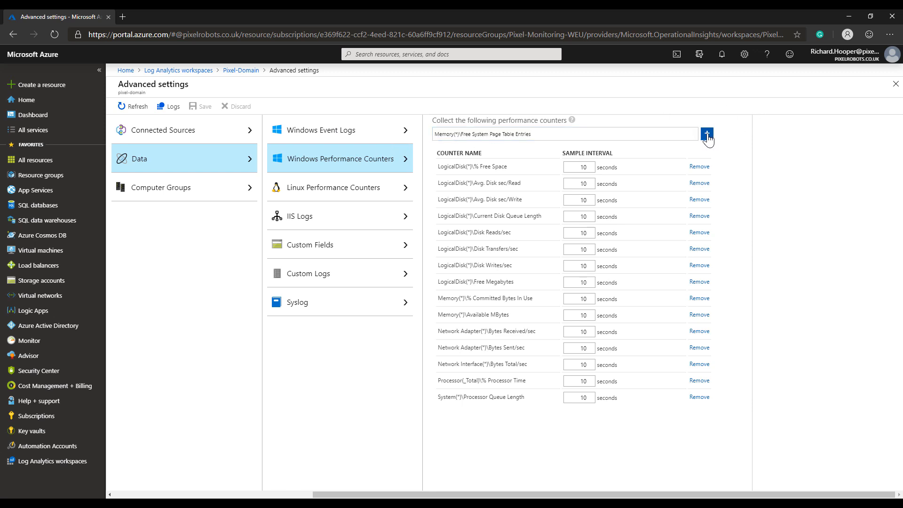
click(706, 133)
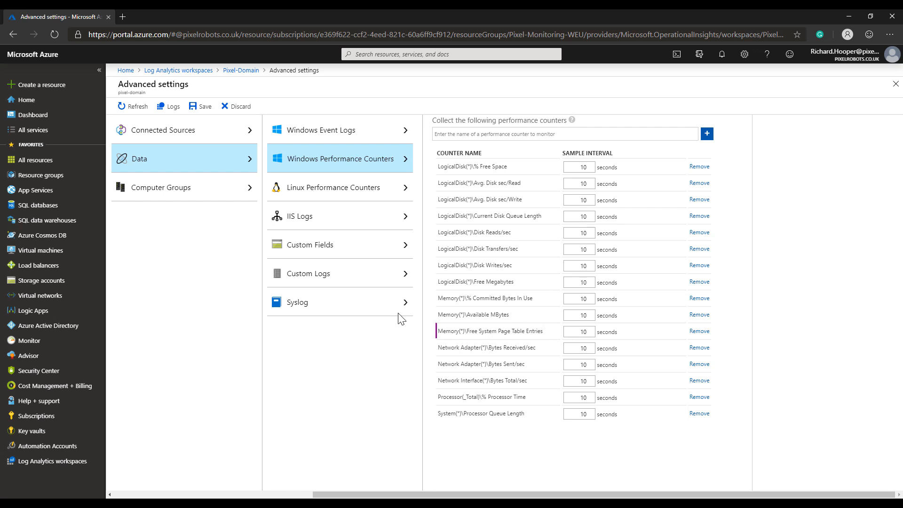
Step: Save the updated counter list and acknowledge the successful save message
click(200, 105)
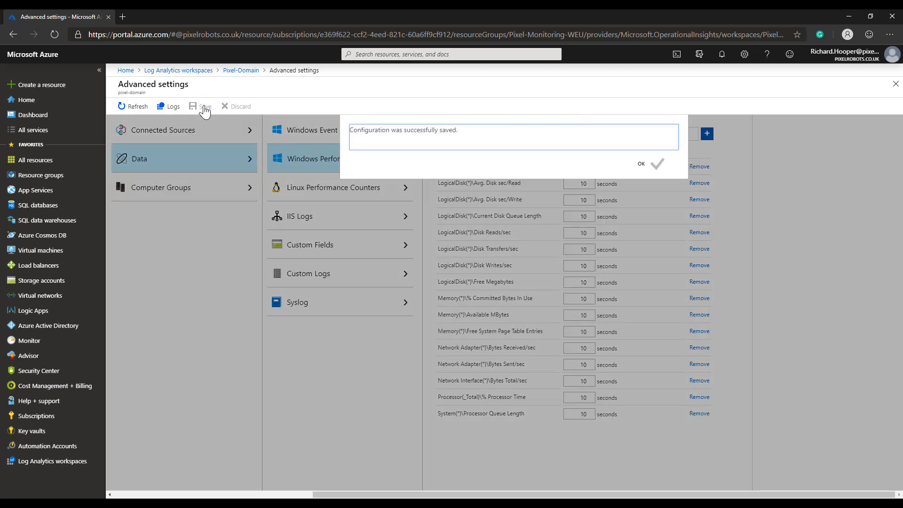
click(640, 167)
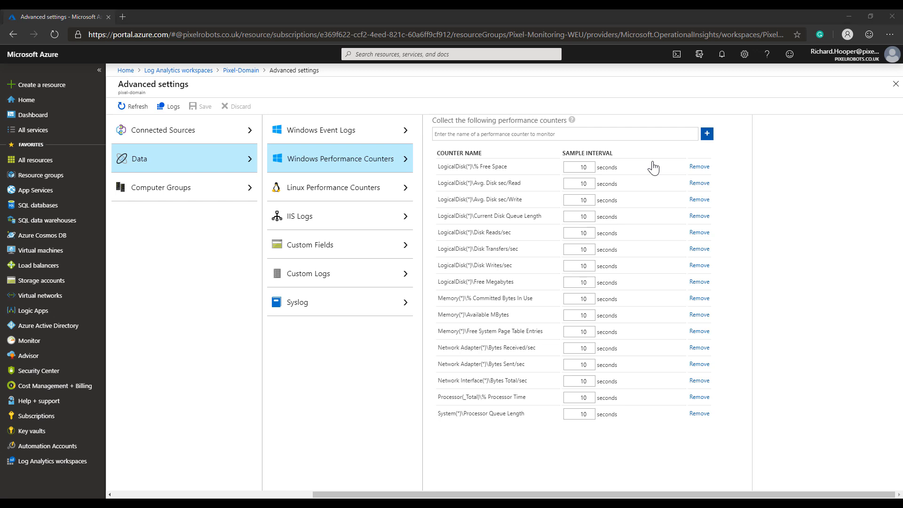
mouse_move(652, 166)
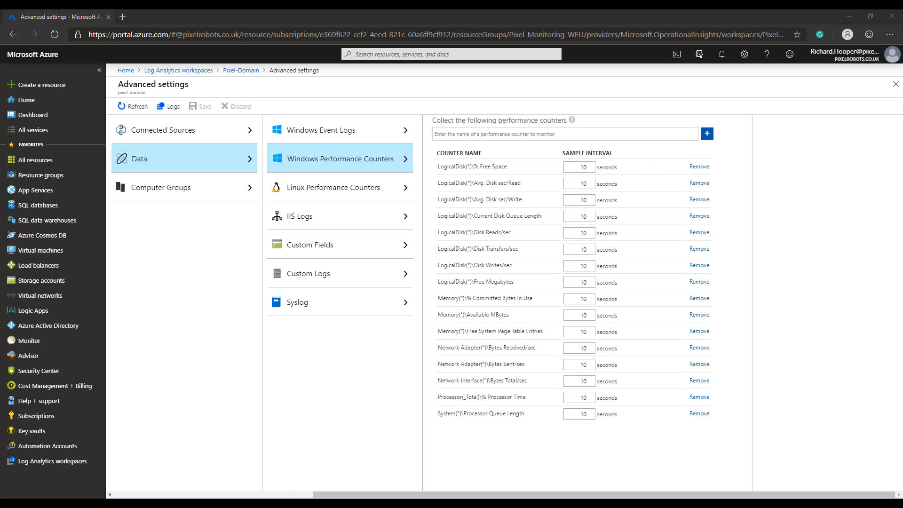